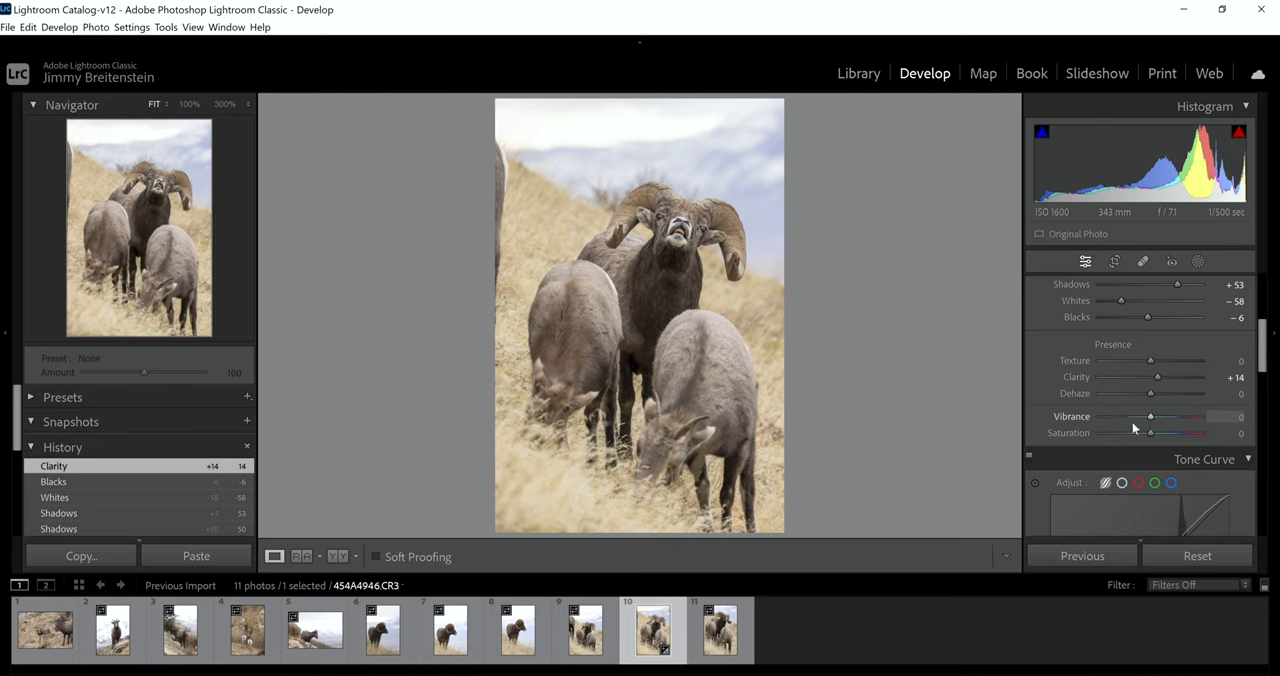
pyautogui.moveTo(1149, 418)
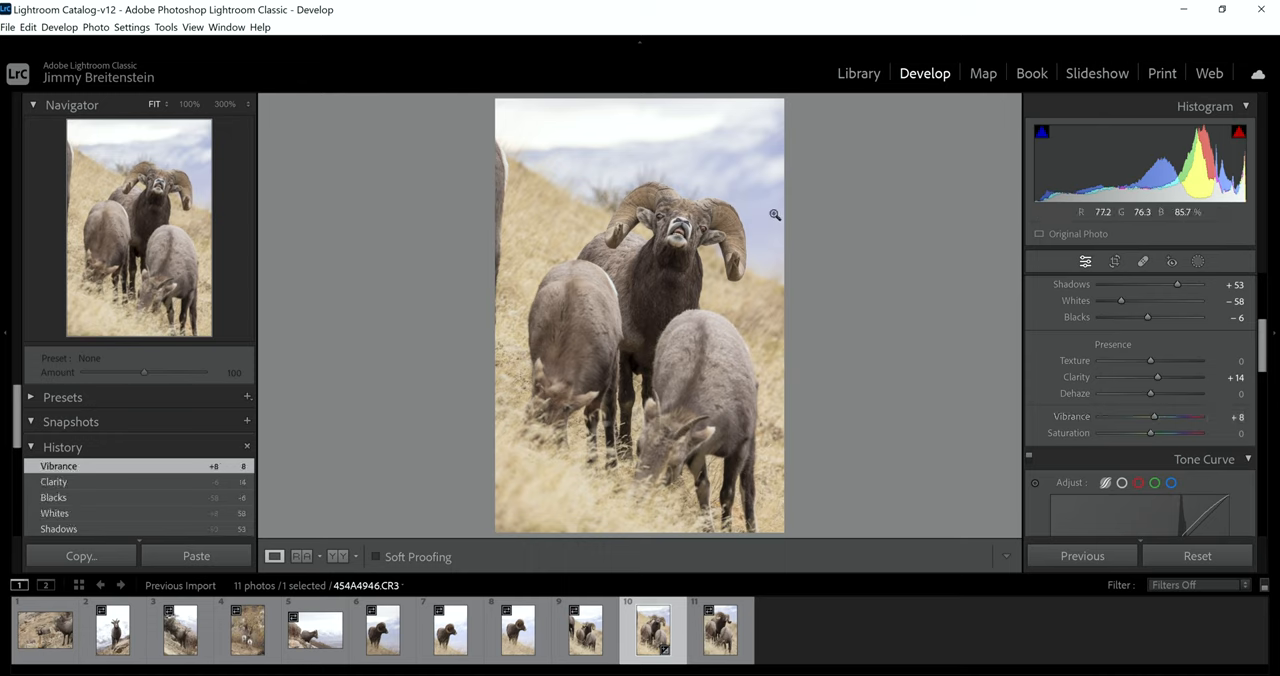
pyautogui.moveTo(1067, 369)
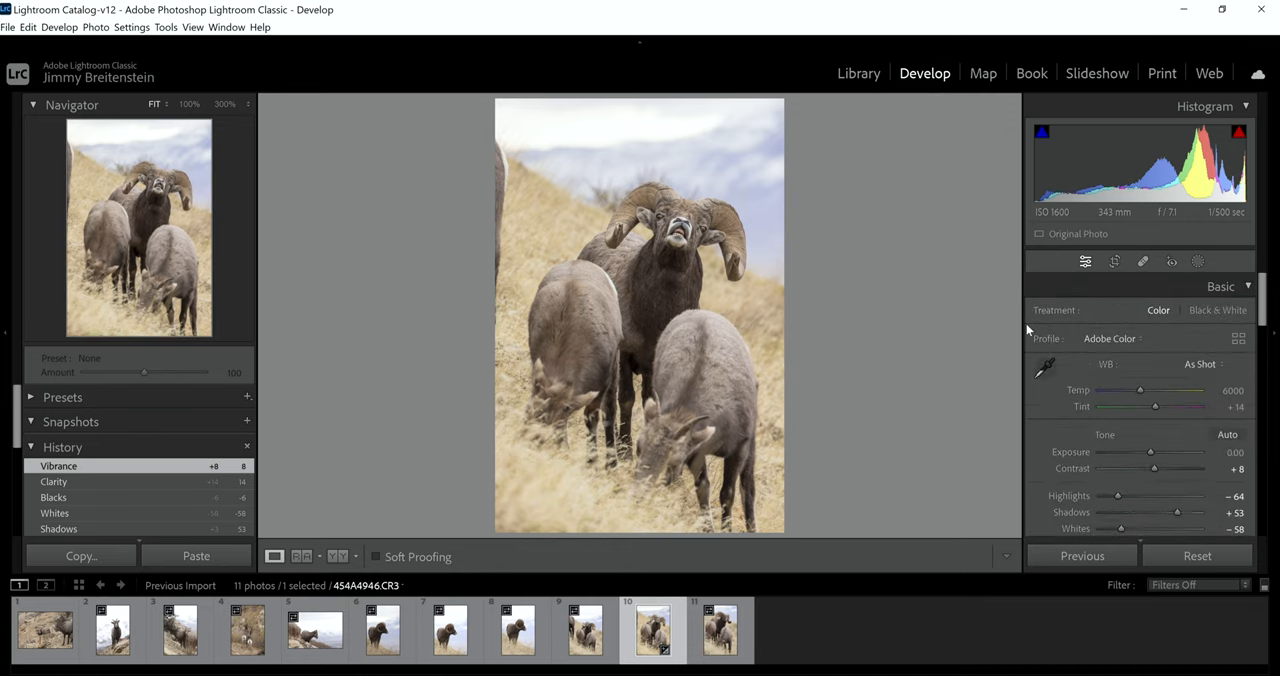
pyautogui.moveTo(1142, 390)
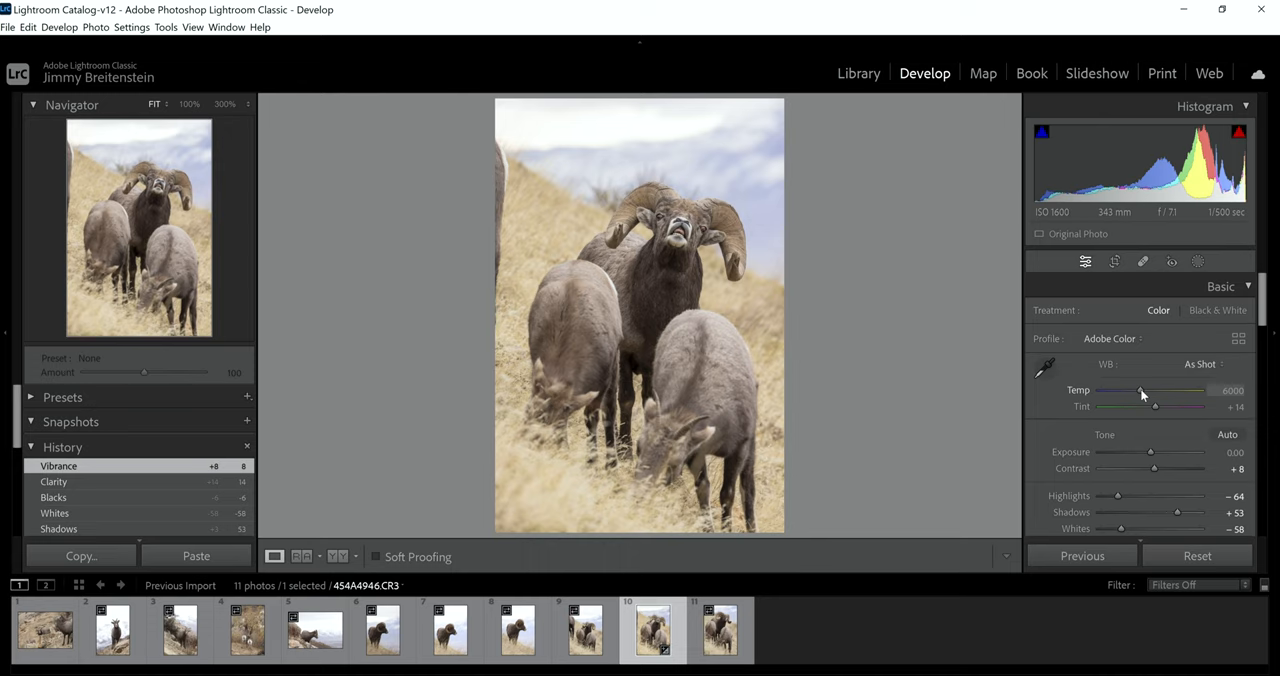
# Step: Cool the white balance by dragging Temp from 6000 toward about 5500
pyautogui.moveTo(1145, 390); pyautogui.dragTo(1138, 390)
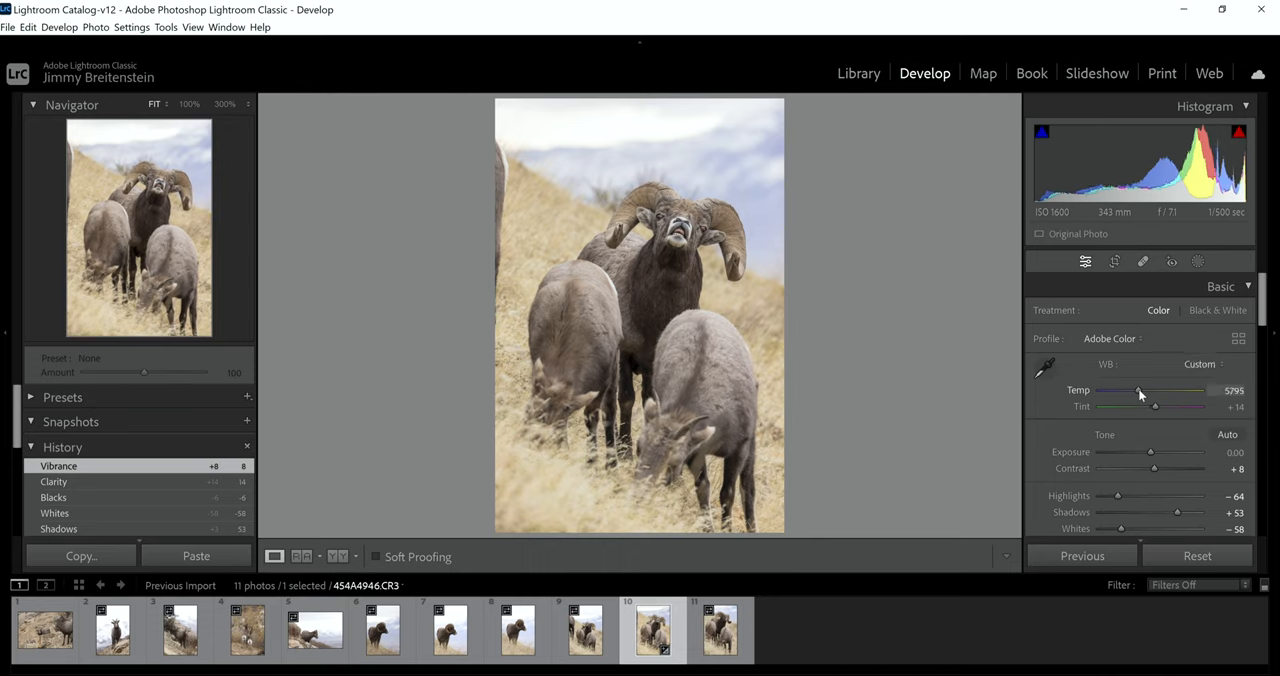
pyautogui.moveTo(1150, 390); pyautogui.dragTo(1140, 390)
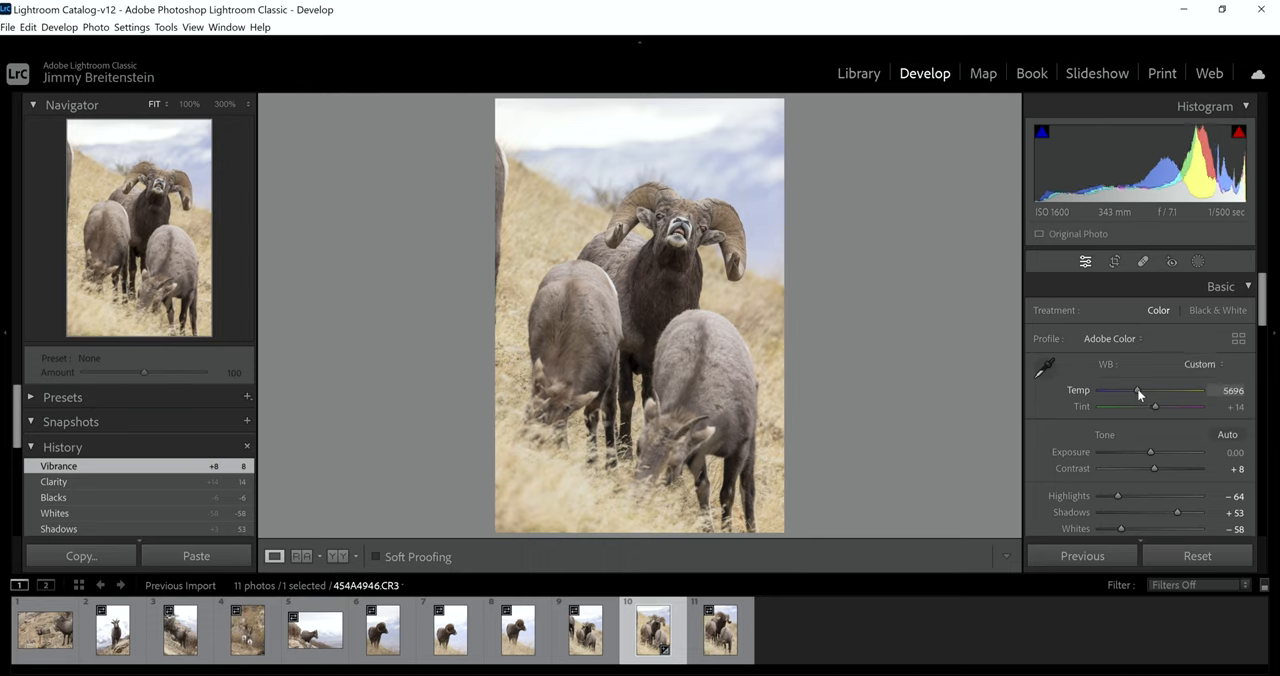
pyautogui.moveTo(1140, 390); pyautogui.dragTo(1137, 390)
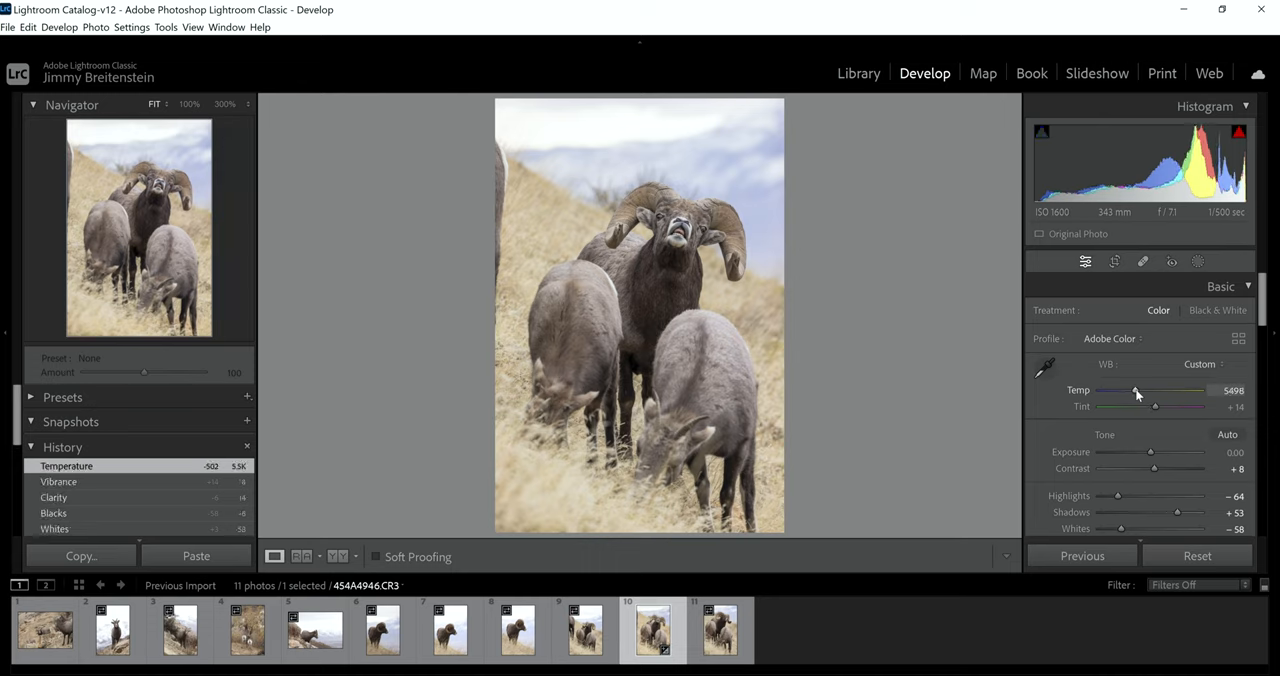
pyautogui.moveTo(1136, 390); pyautogui.dragTo(1150, 390)
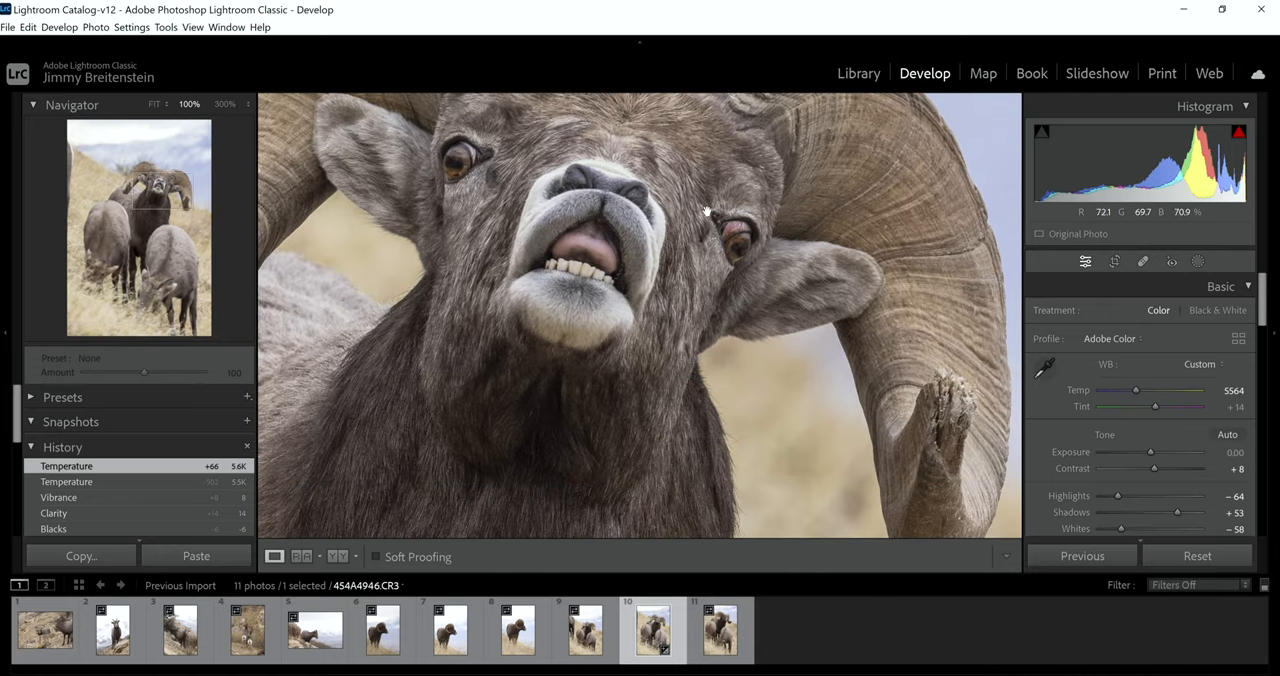
pyautogui.moveTo(592, 194)
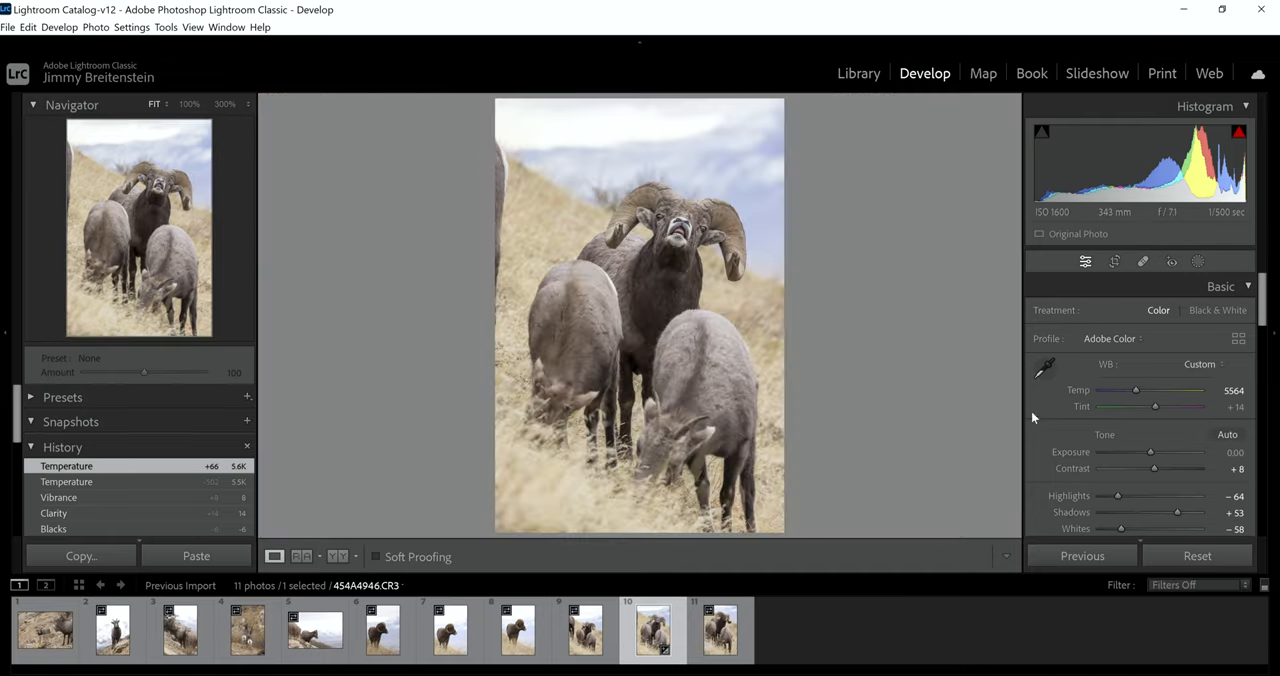
# Step: With Temp at 5564, open the Crop Overlay tool on the sheep photo
pyautogui.scroll(-3)
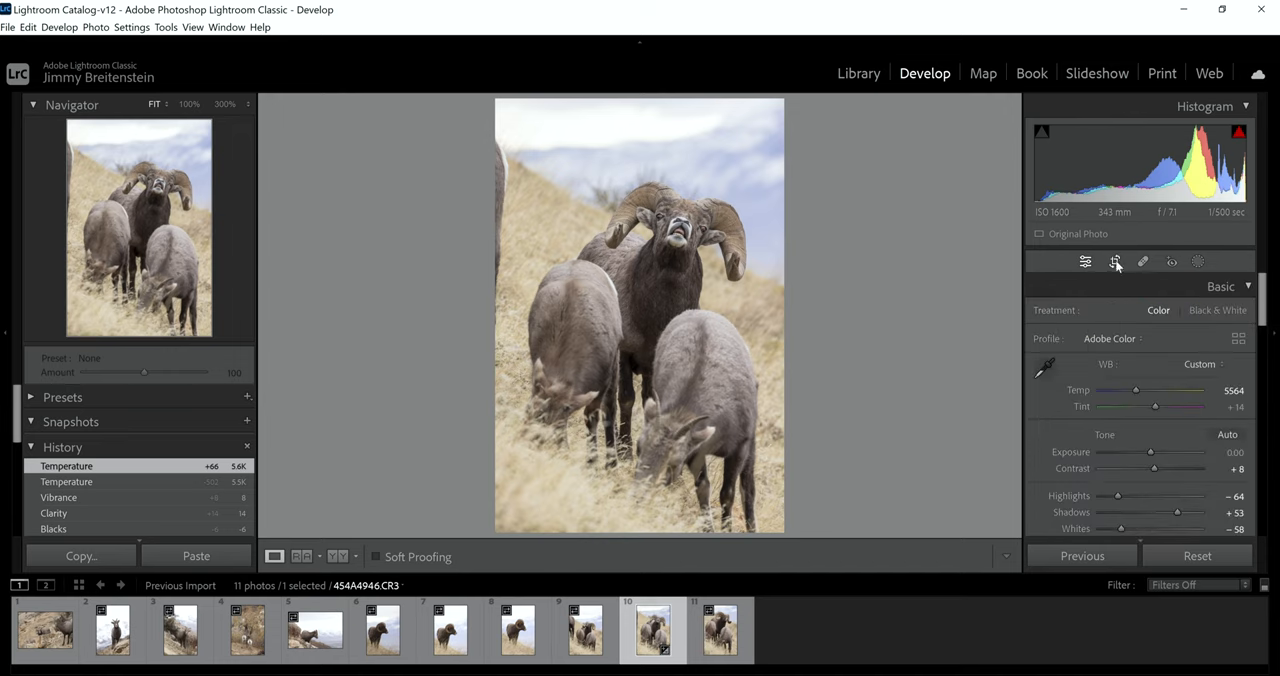
pyautogui.click(1114, 261)
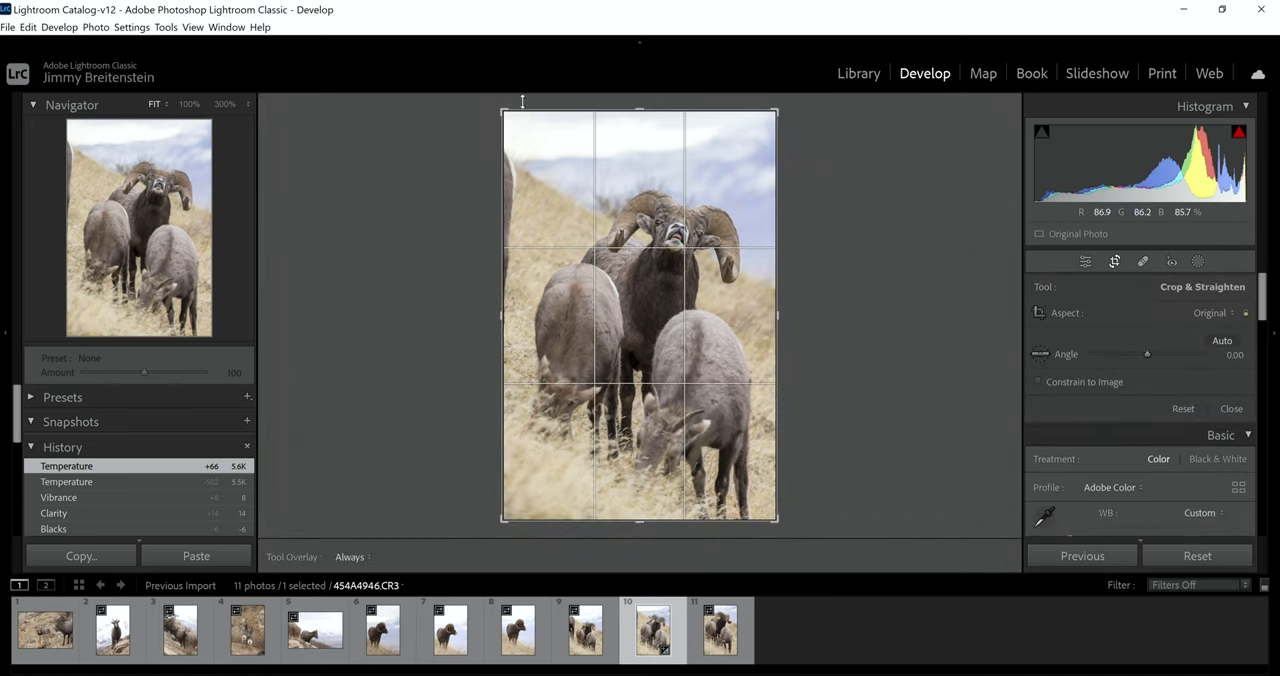